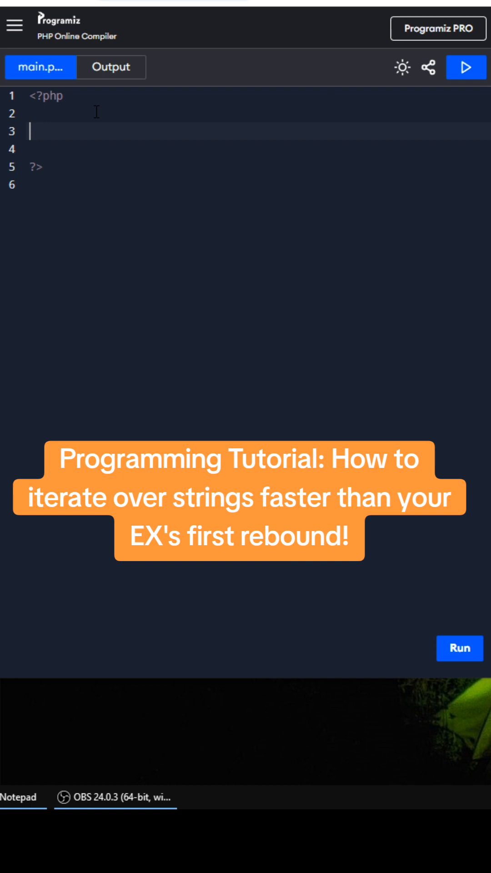
# Step: Type $my_fast_string = "averysufficientstring"; and begin the 'function str' declaration
pyautogui.write('$m')
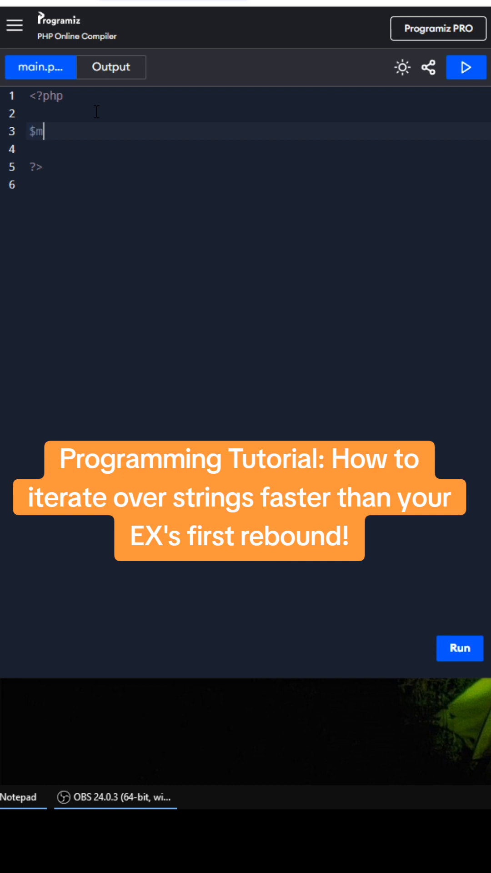
pyautogui.write('y_fast_s')
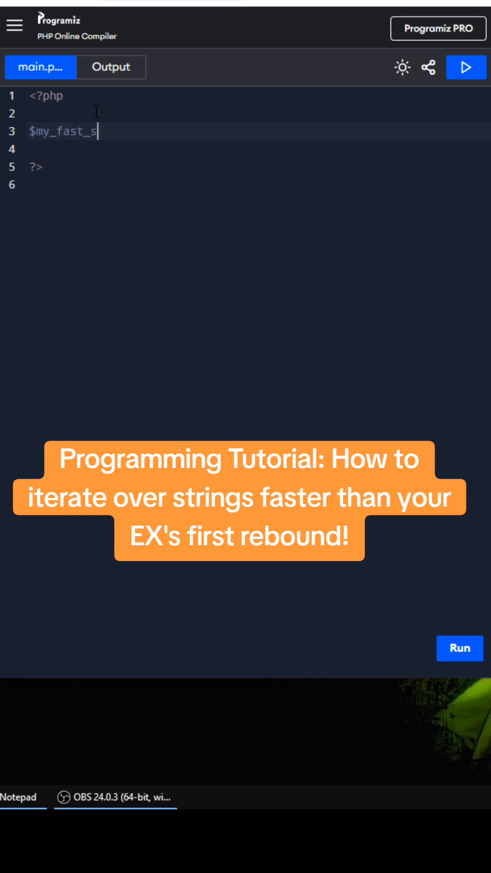
pyautogui.write('tring = "')
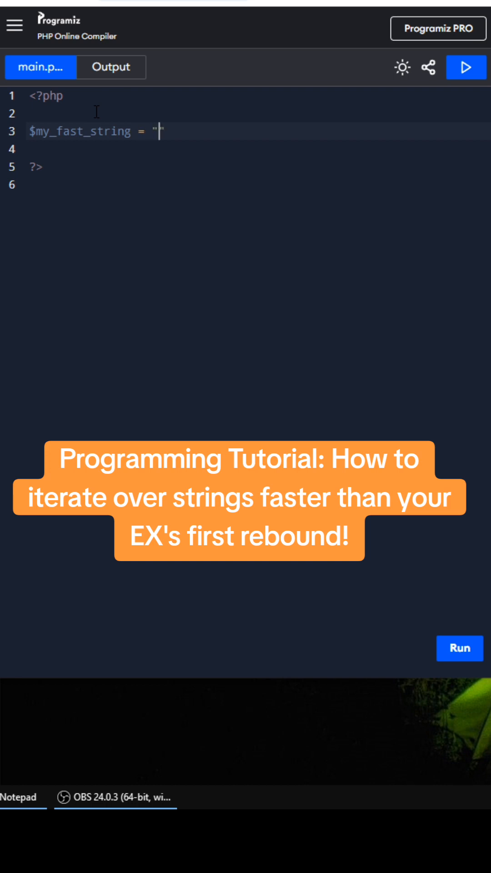
pyautogui.write('av')
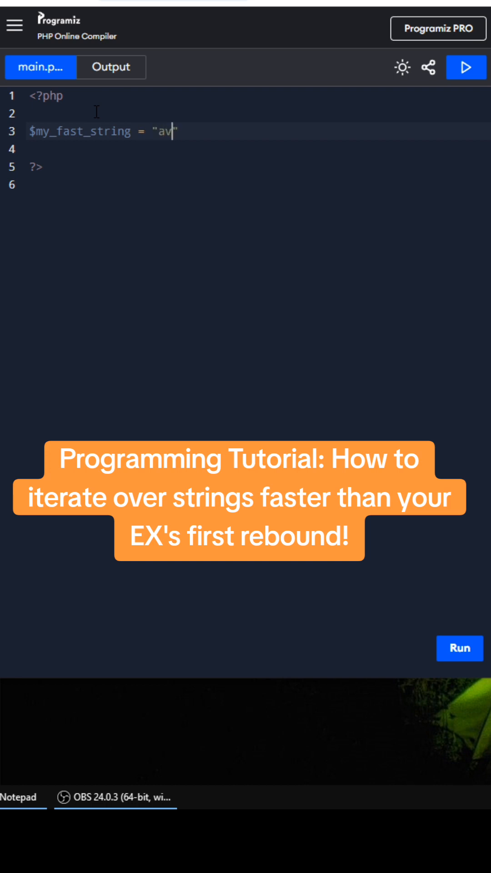
pyautogui.write('erysufficie')
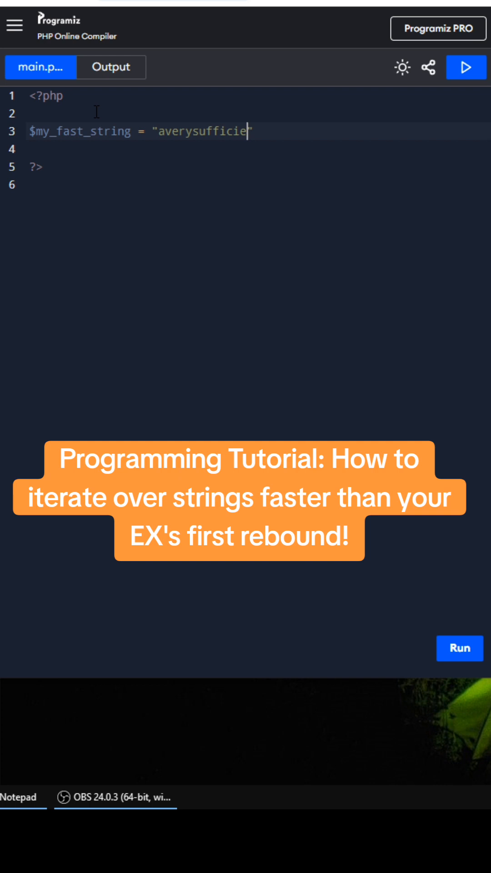
pyautogui.write('ntstring";')
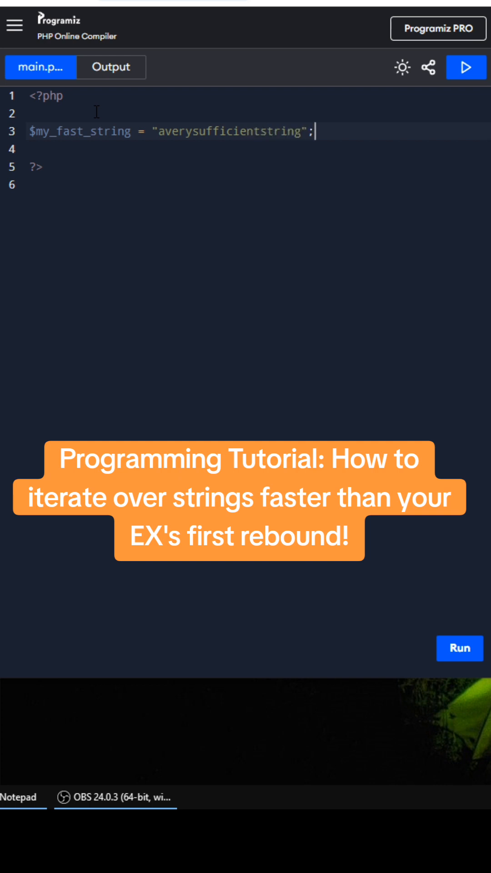
pyautogui.write('function str')
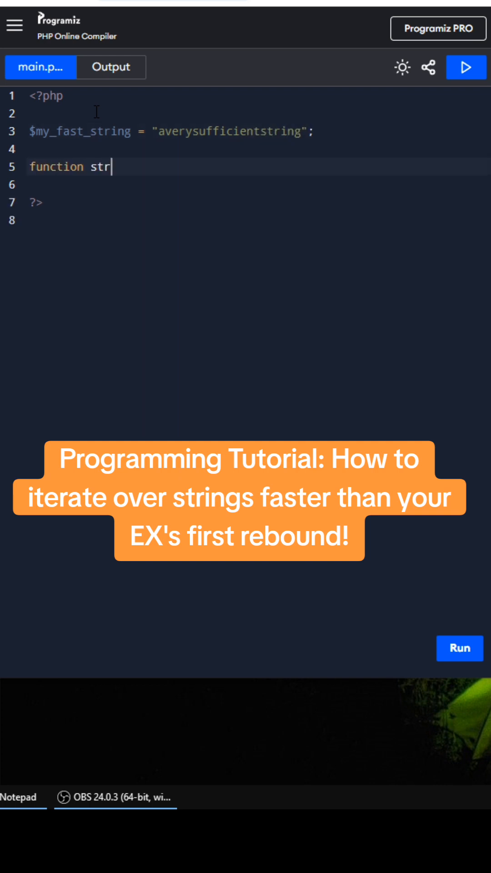
# Step: Write str_to_speed(&$str) mapping str_split($str) characters into quotes and returning $str
pyautogui.write('_to_speed()')
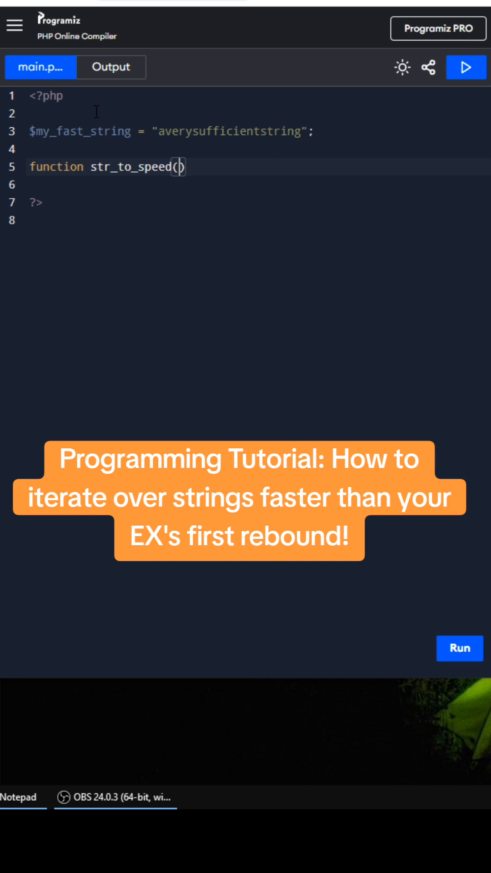
pyautogui.write('&')
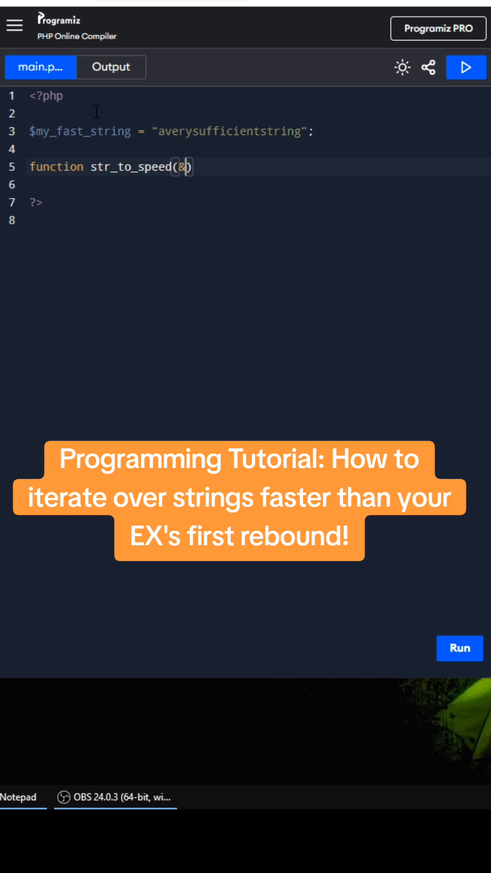
pyautogui.write('str')
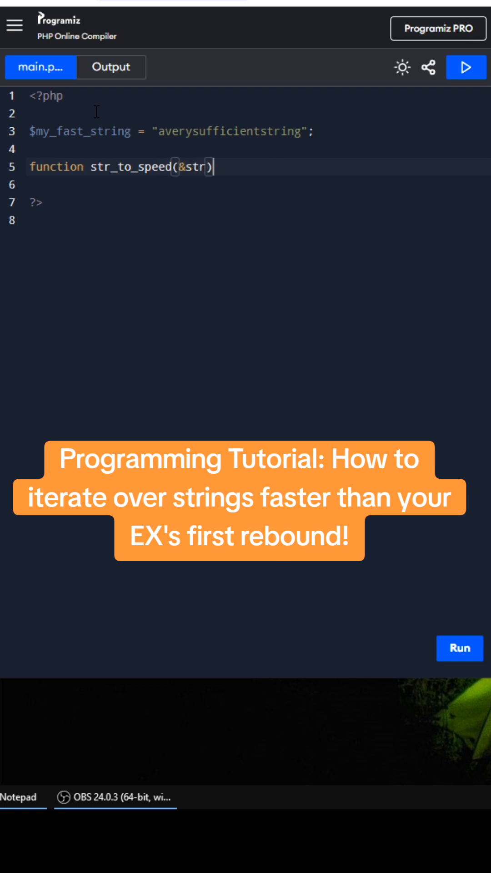
pyautogui.write('$')
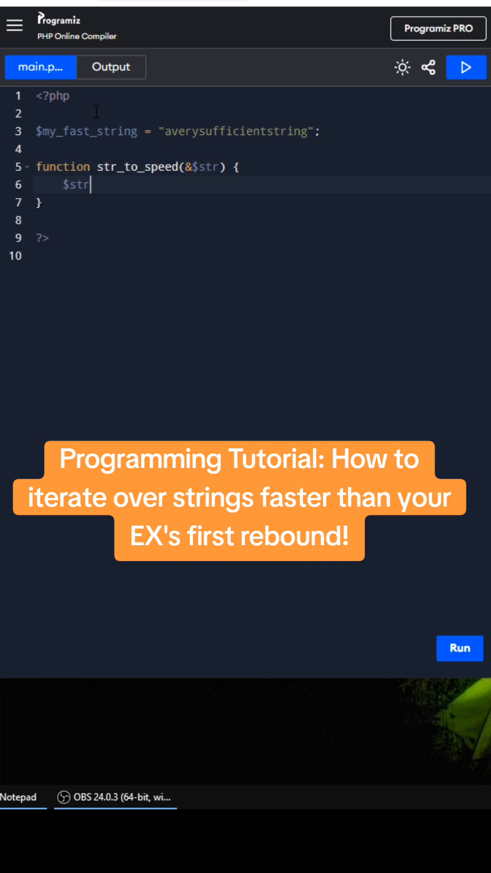
pyautogui.write('=')
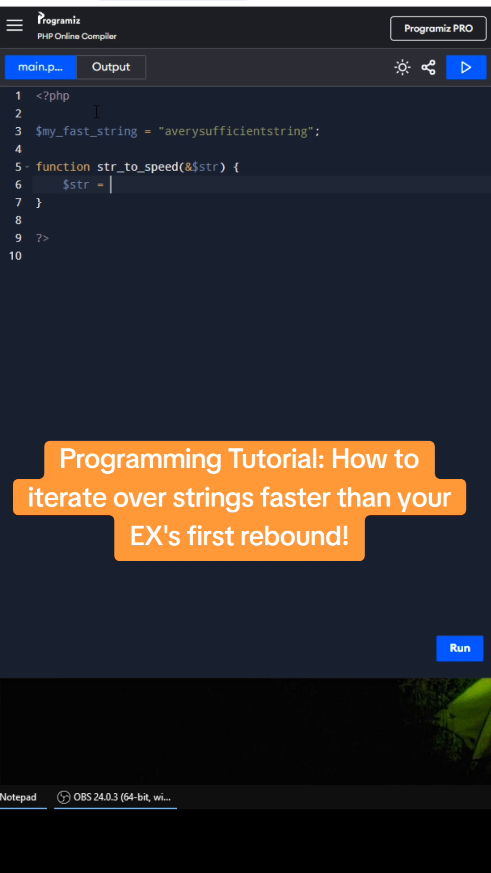
pyautogui.write('array_map')
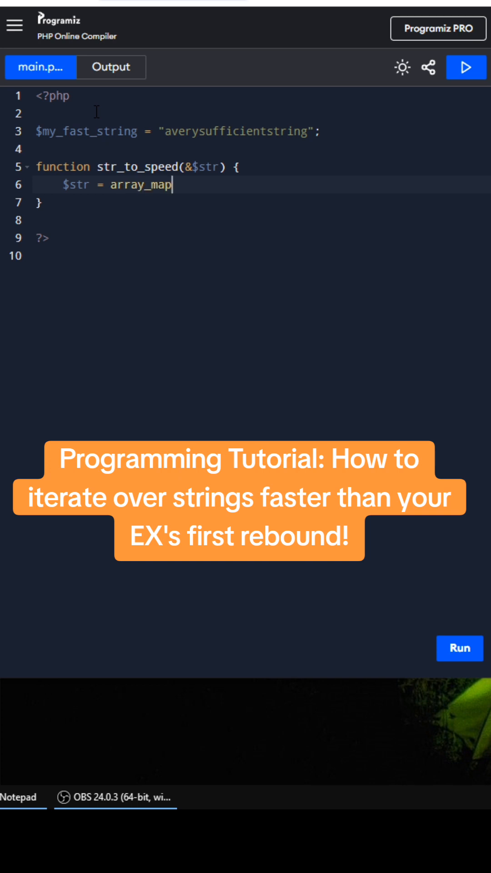
pyautogui.write('(fn($c) => "\'')
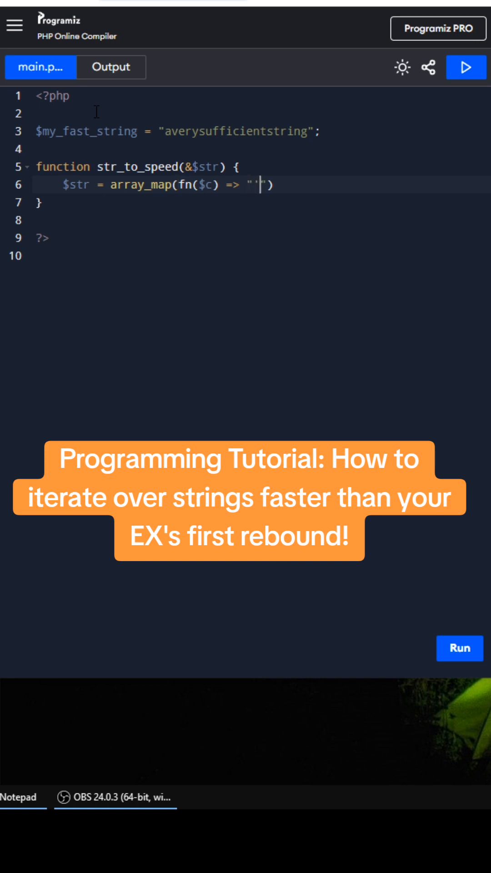
pyautogui.write('$c')
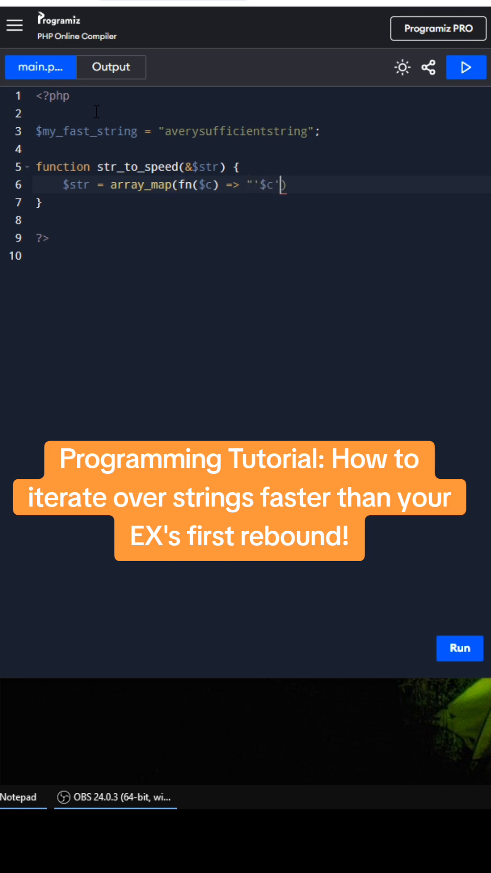
pyautogui.write('"')
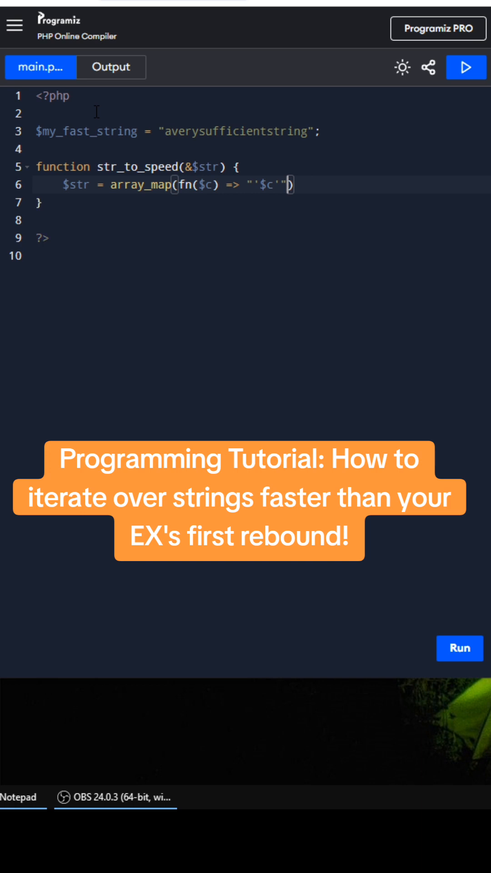
pyautogui.write(', str_split($st')
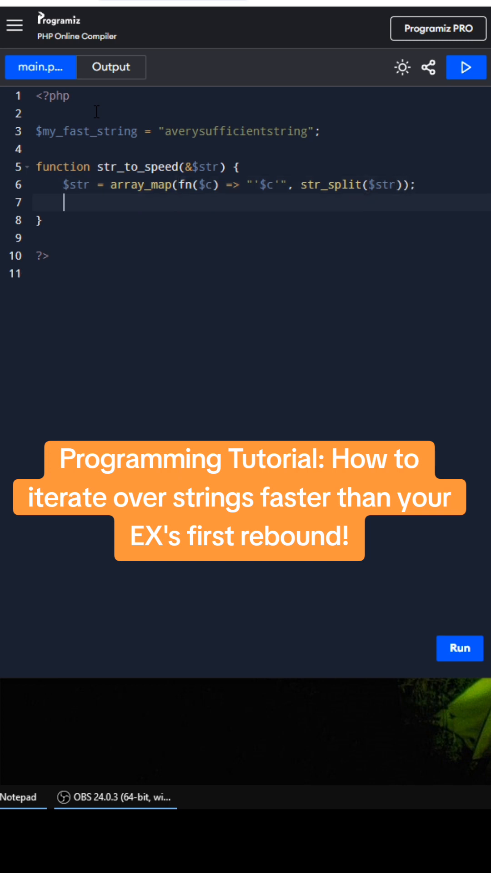
pyautogui.write('return $st')
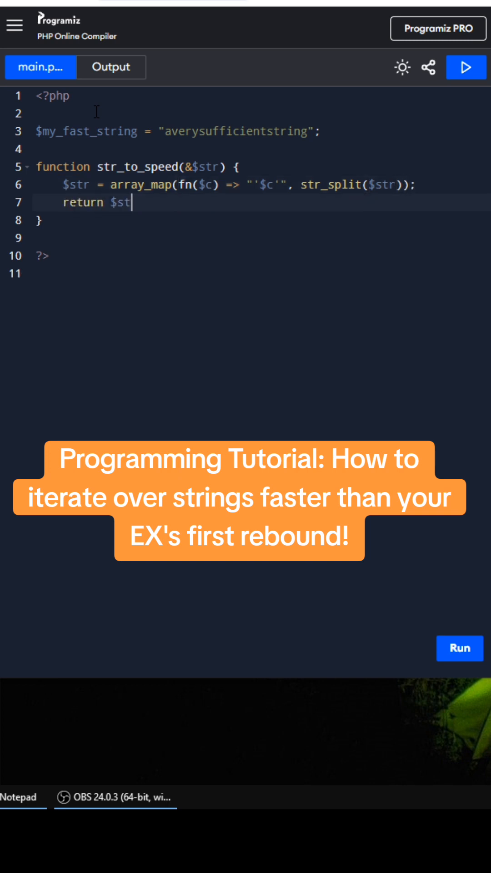
pyautogui.write('//')
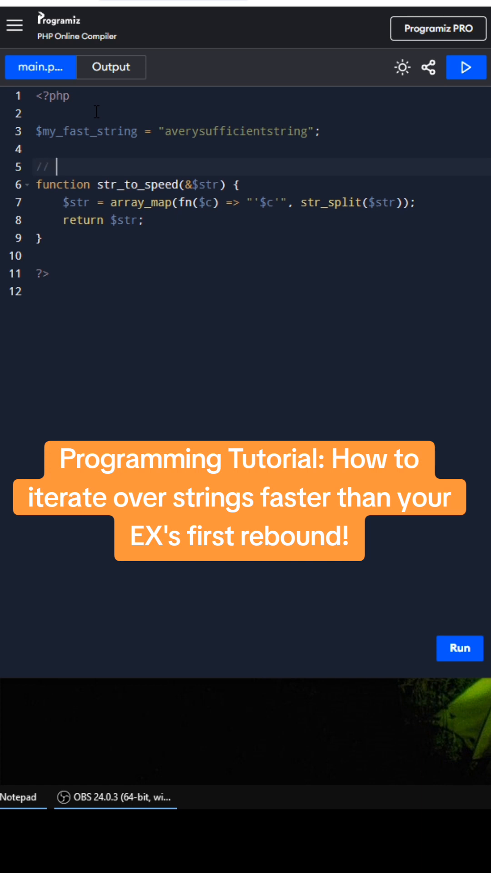
# Step: Type the comment '// we skip copying here, we pass the string by reference!'
pyautogui.write('we sk')
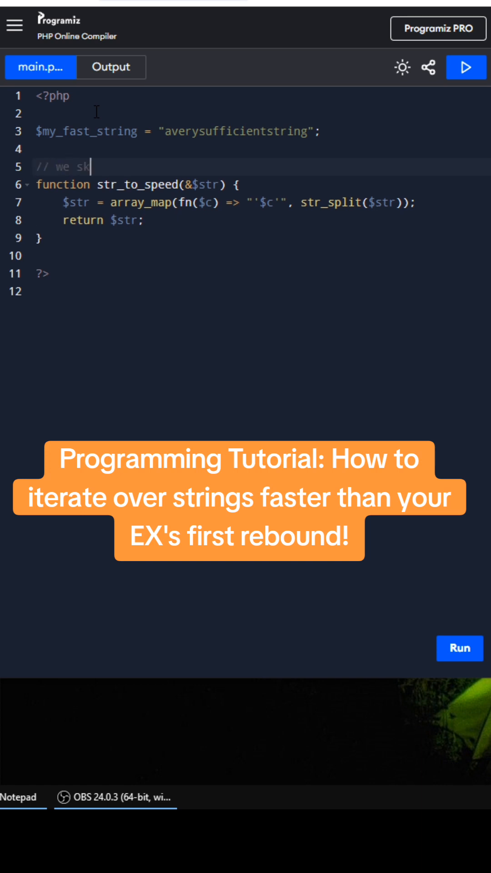
pyautogui.write('ip copying here')
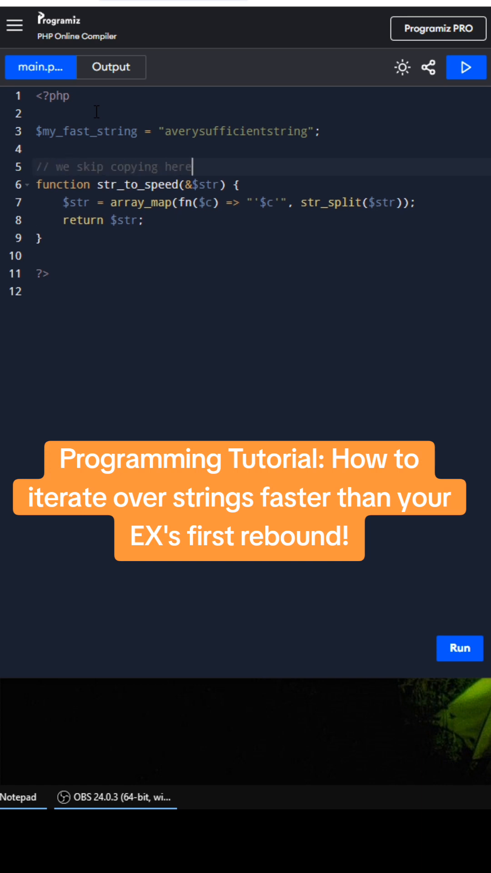
pyautogui.write(', w')
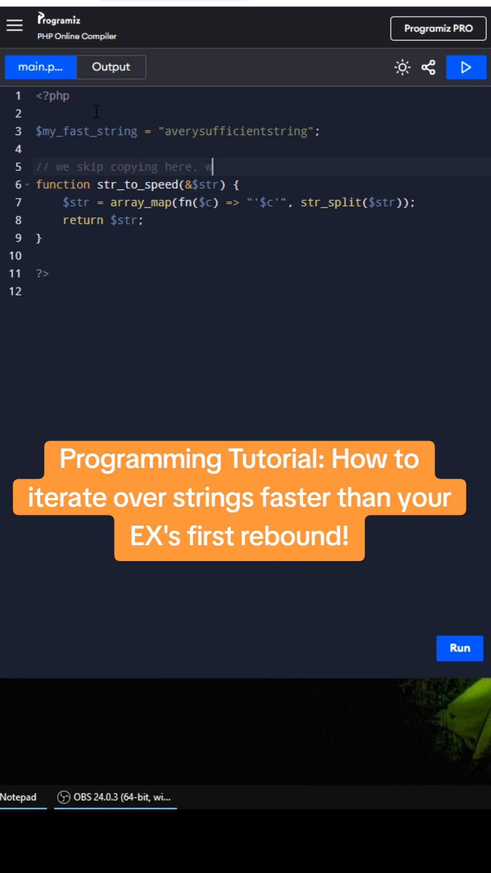
pyautogui.write('e pass the string by reference!')
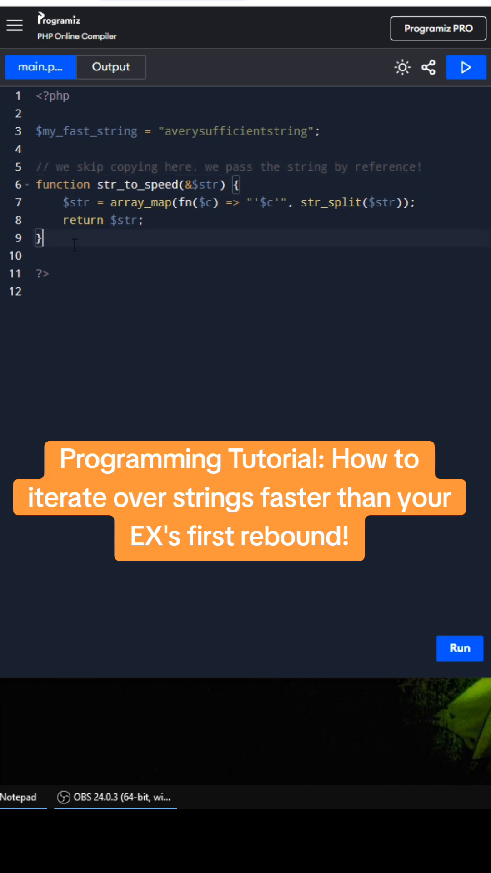
pyautogui.write('s')
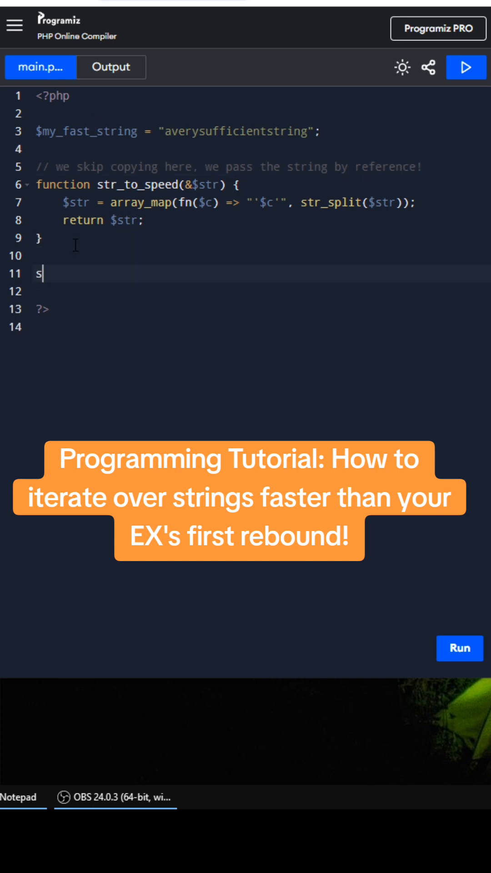
# Step: Call str_to_speed($my_fast_string) below the function
pyautogui.write('tr_to')
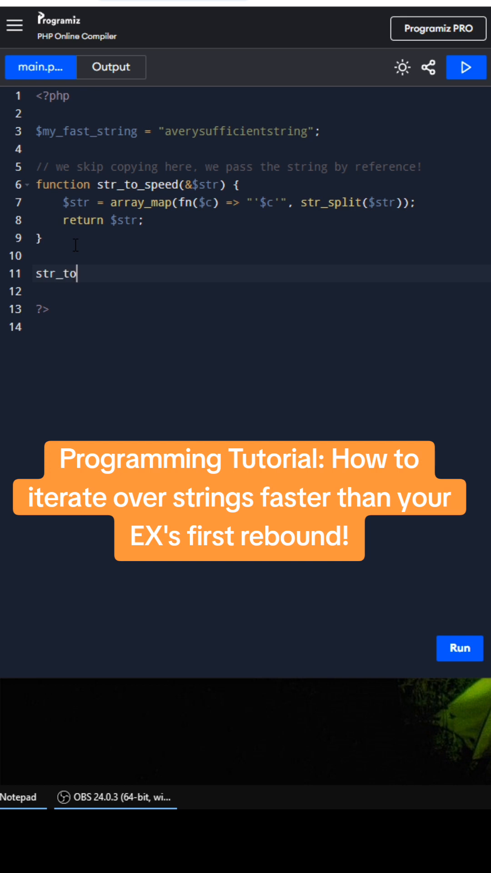
pyautogui.write('_speed()')
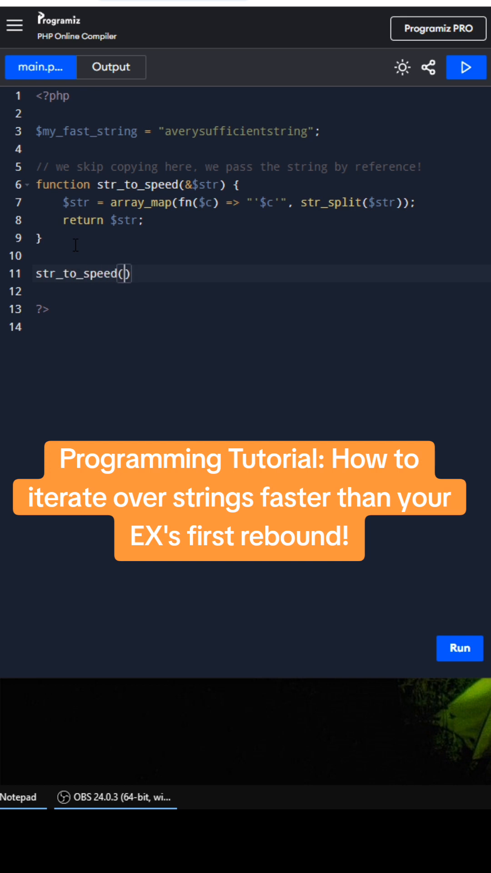
pyautogui.write('$my_fast_string')
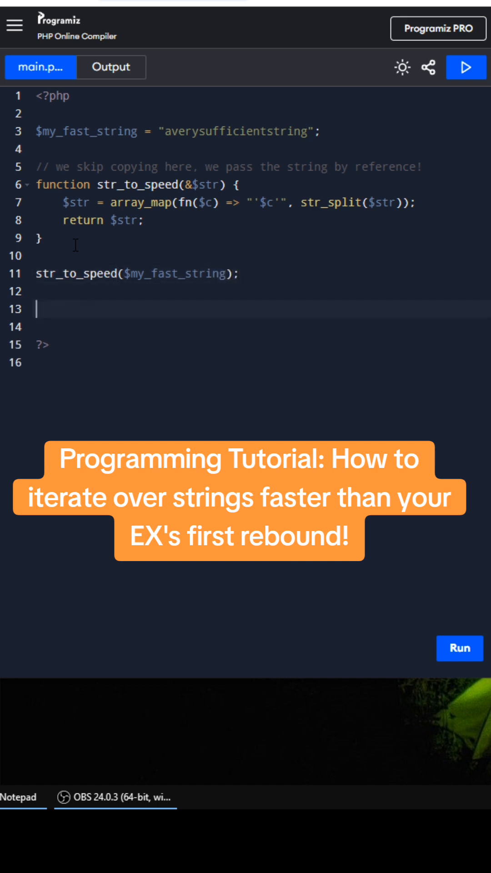
# Step: Add a two-line comment about looping over the string even faster, followed by blank lines
pyautogui.write("// we can loop over the string like an array and it's")
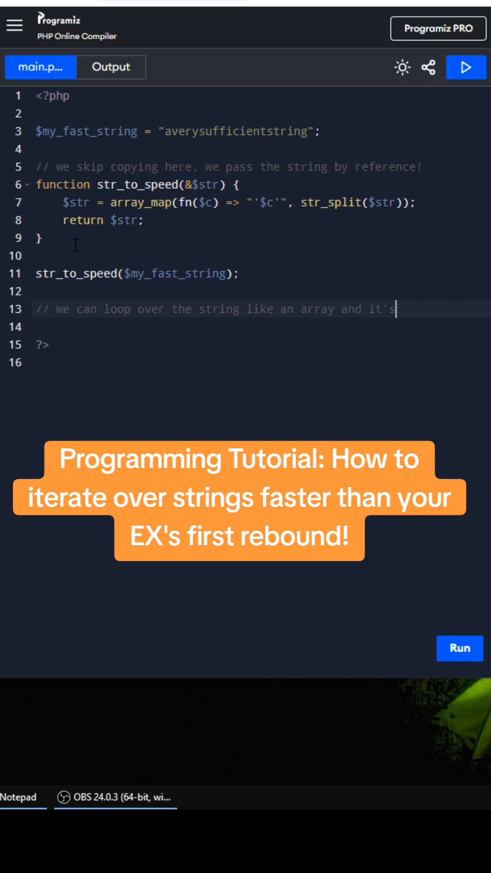
pyautogui.write('// even faster than previously')
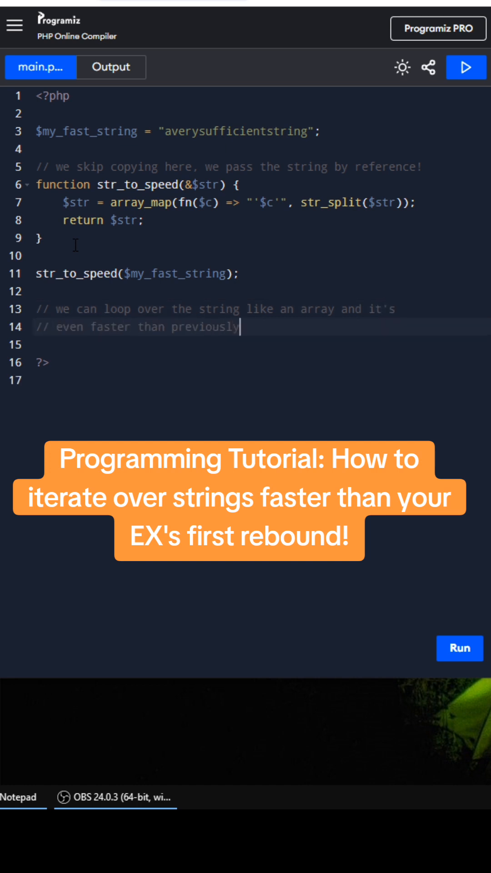
pyautogui.press('Enter')
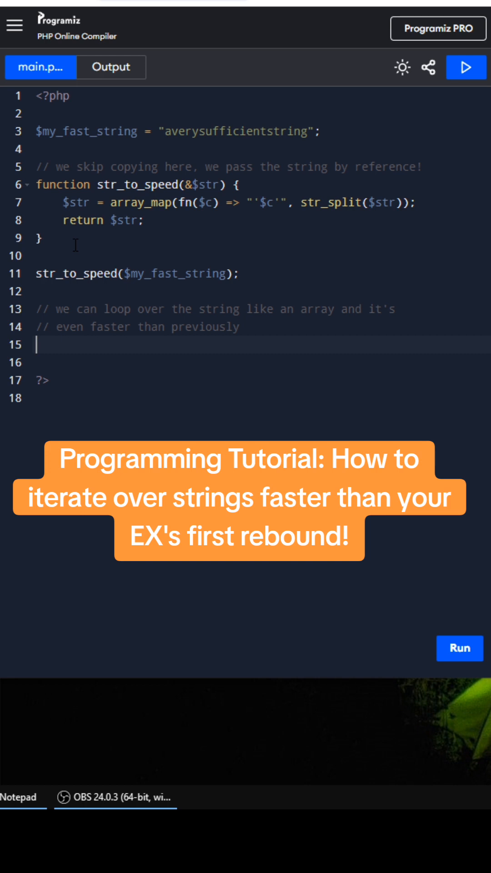
pyautogui.press('Enter')
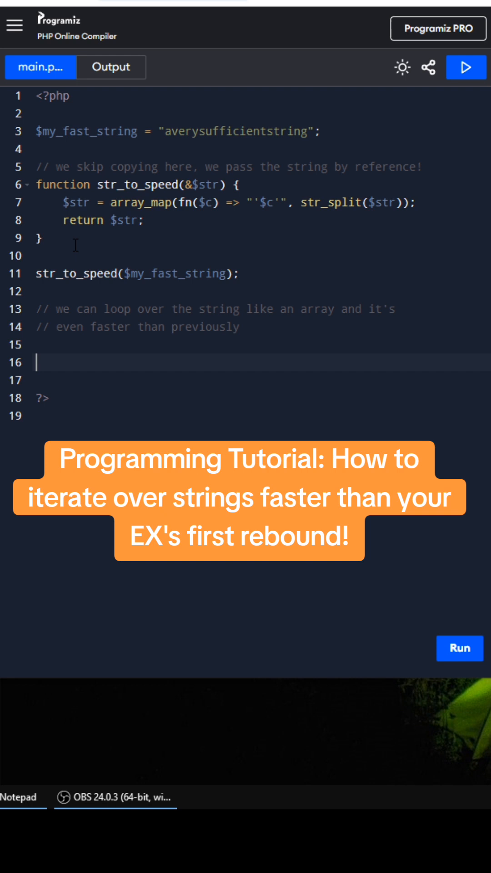
# Step: Write foreach($my_fast_string as $c) { echo $c; } and run the script
pyautogui.write('foreach()')
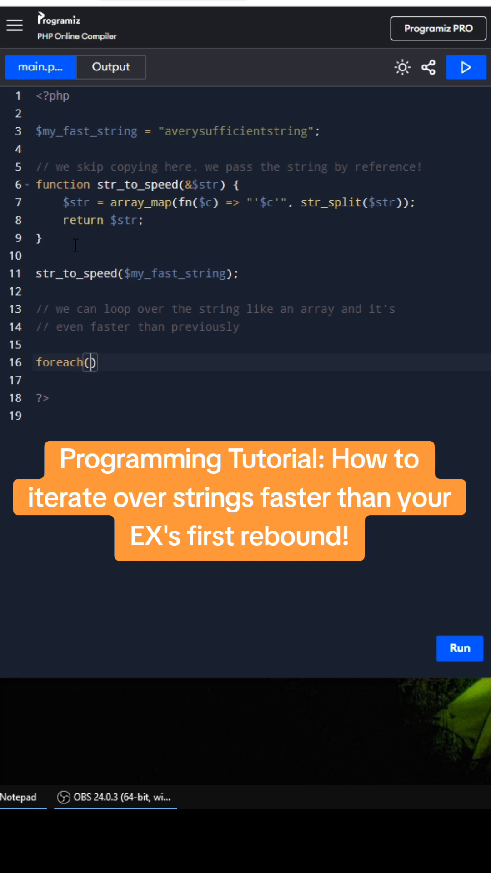
pyautogui.write('$')
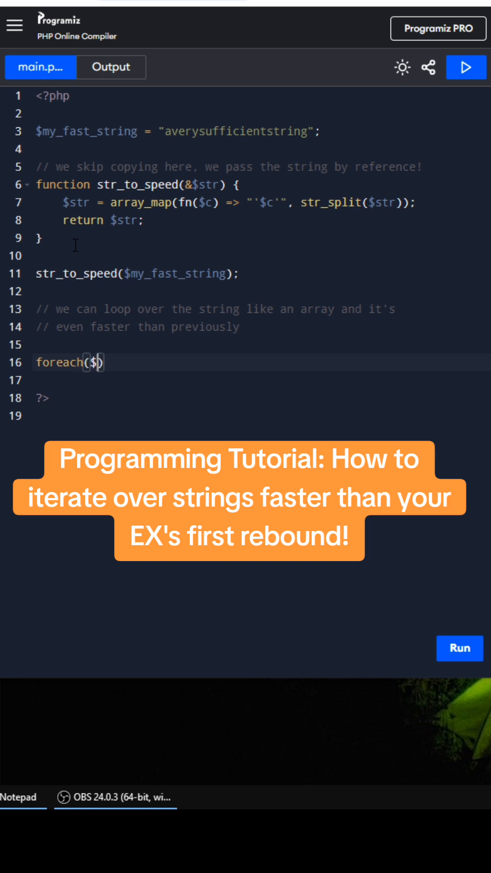
pyautogui.write('my_fast')
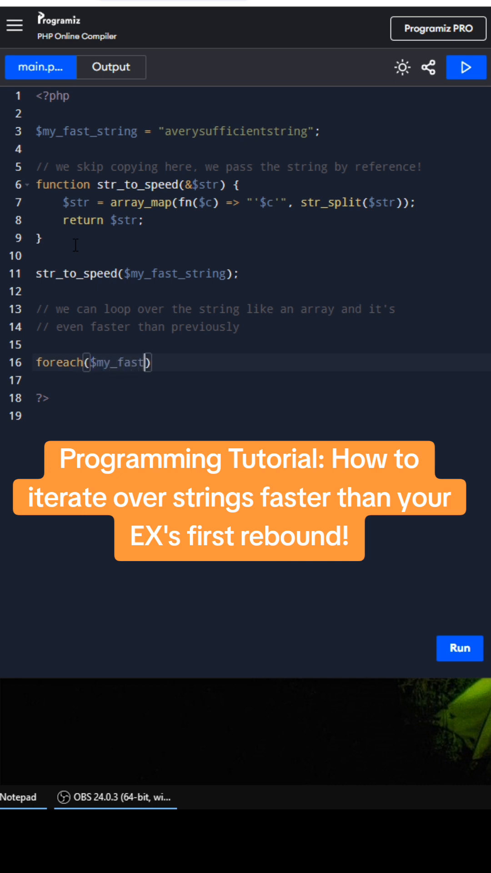
pyautogui.write('_string as $c')
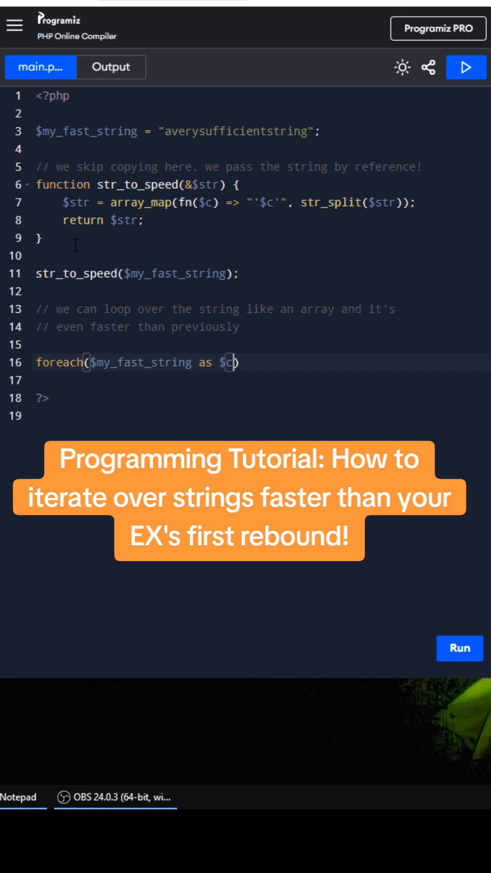
pyautogui.write('{')
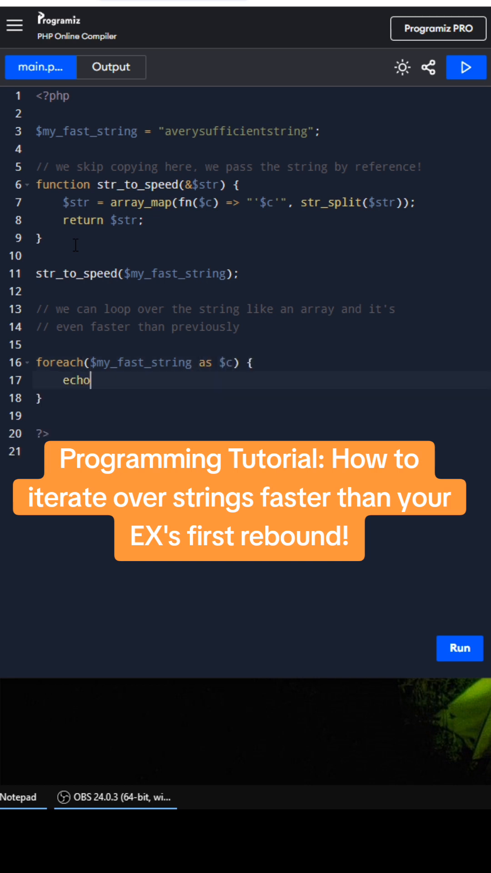
pyautogui.write('$c;')
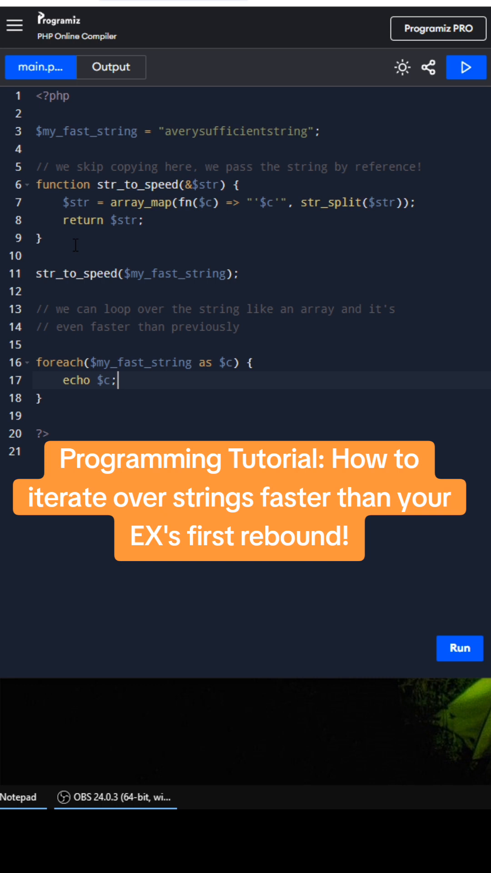
pyautogui.click(466, 67)
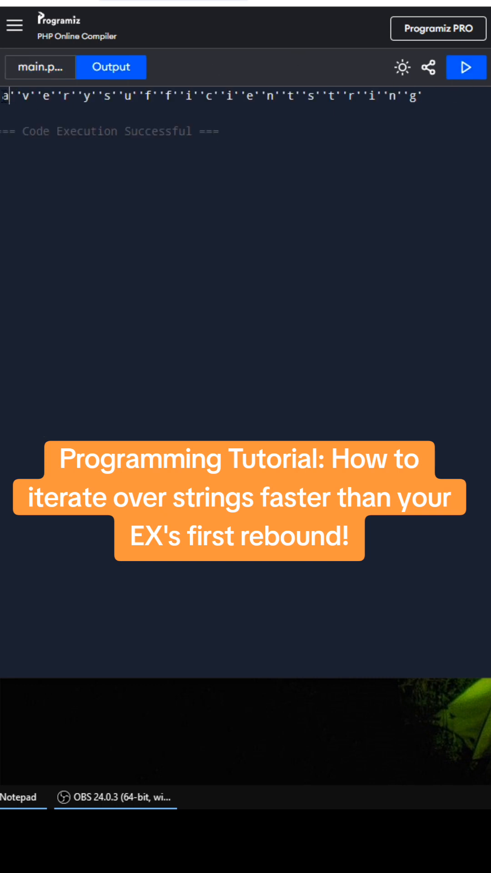
pyautogui.click(40, 67)
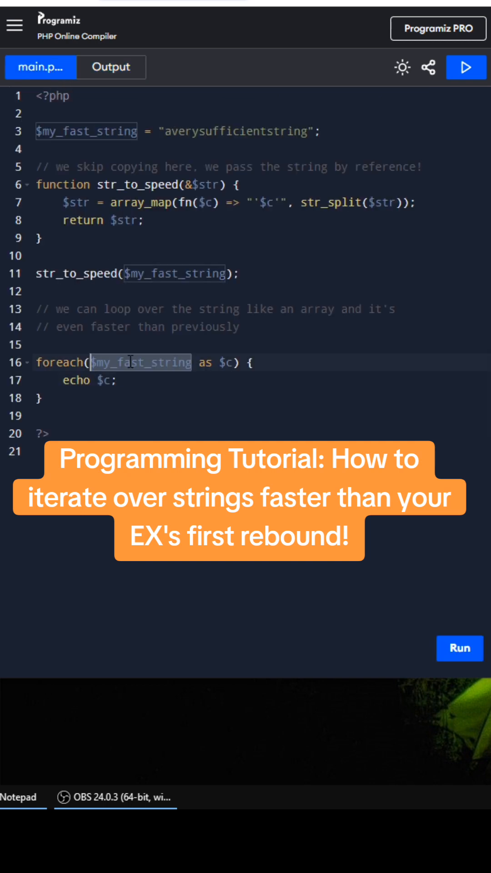
pyautogui.click(120, 381)
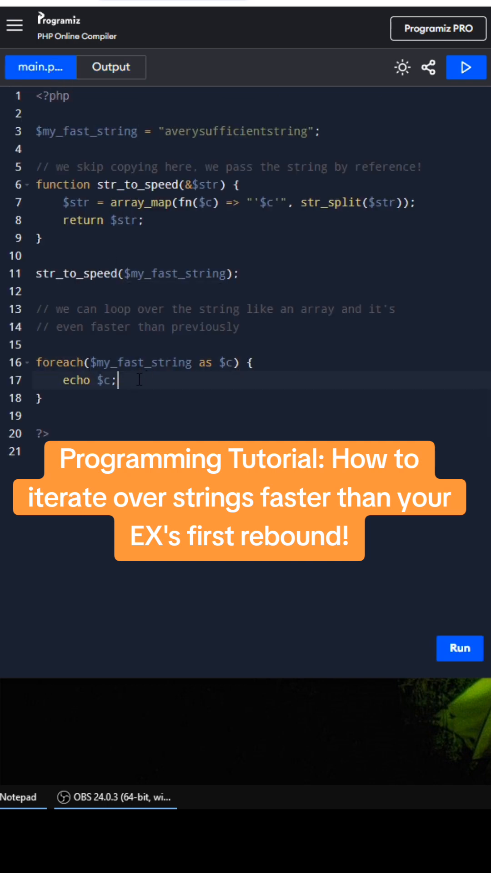